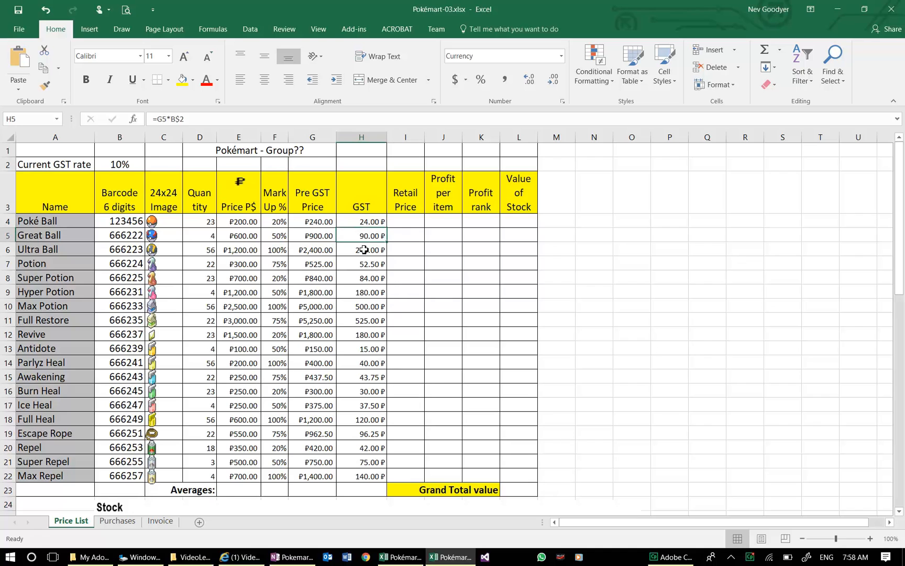
# Compute Poké Ball's retail price in I4 as =G4+H4, giving 264.00
pyautogui.click(361, 264)
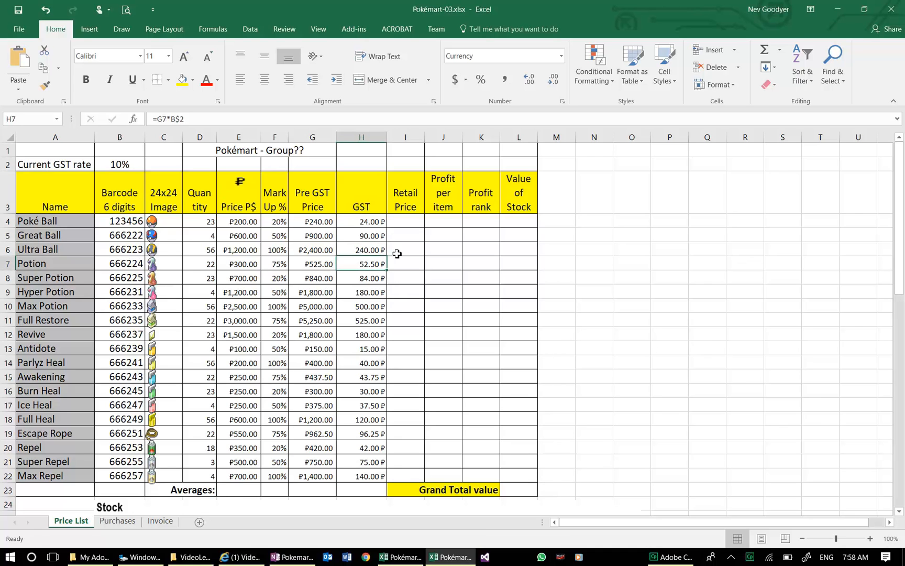
pyautogui.moveTo(421, 236)
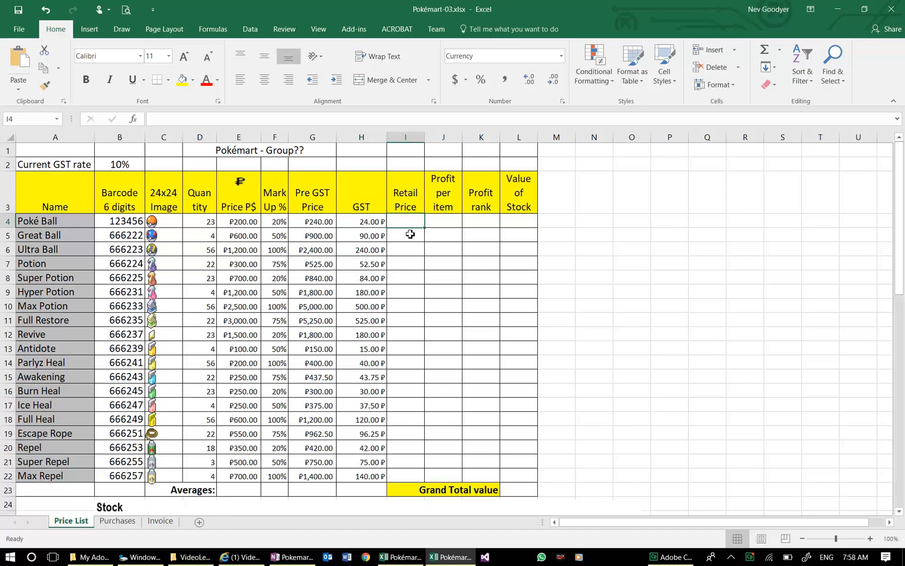
pyautogui.moveTo(410, 249)
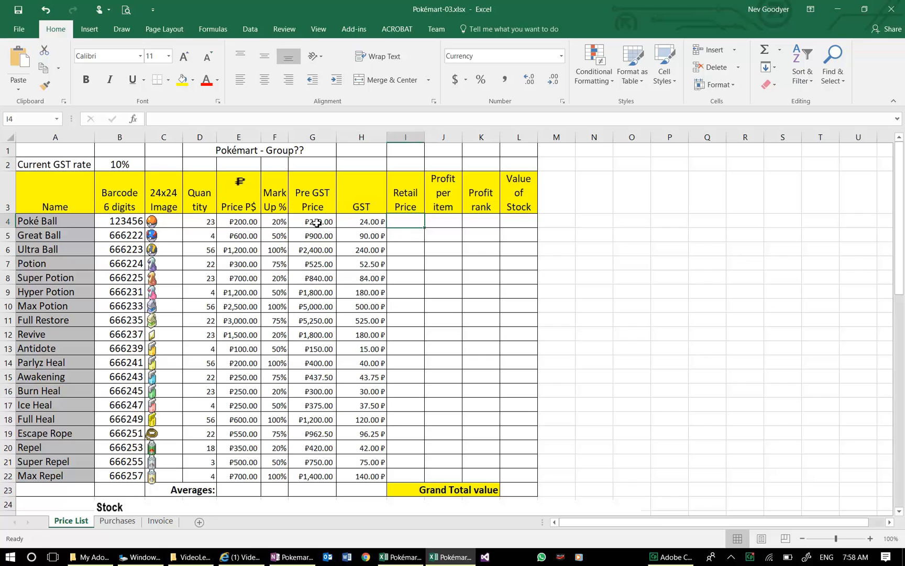
pyautogui.click(312, 222)
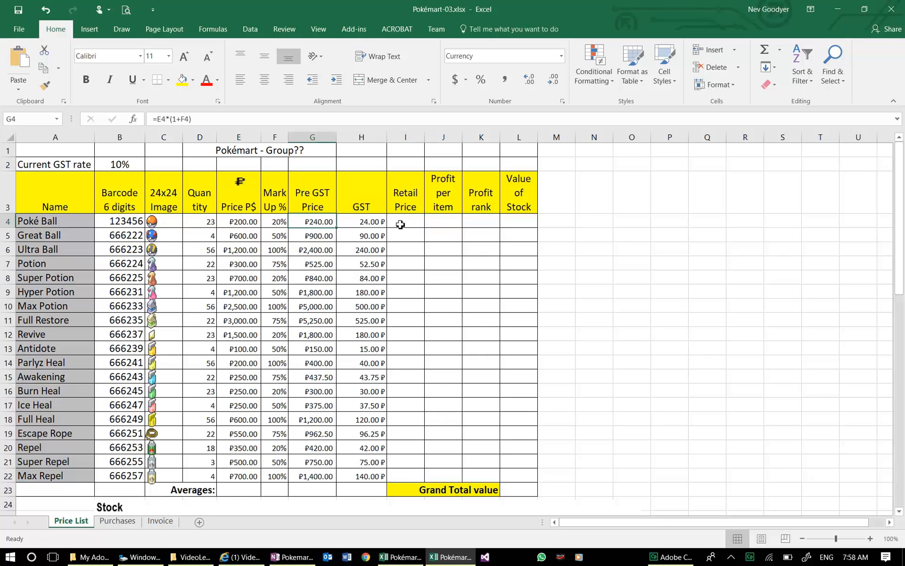
pyautogui.click(406, 222)
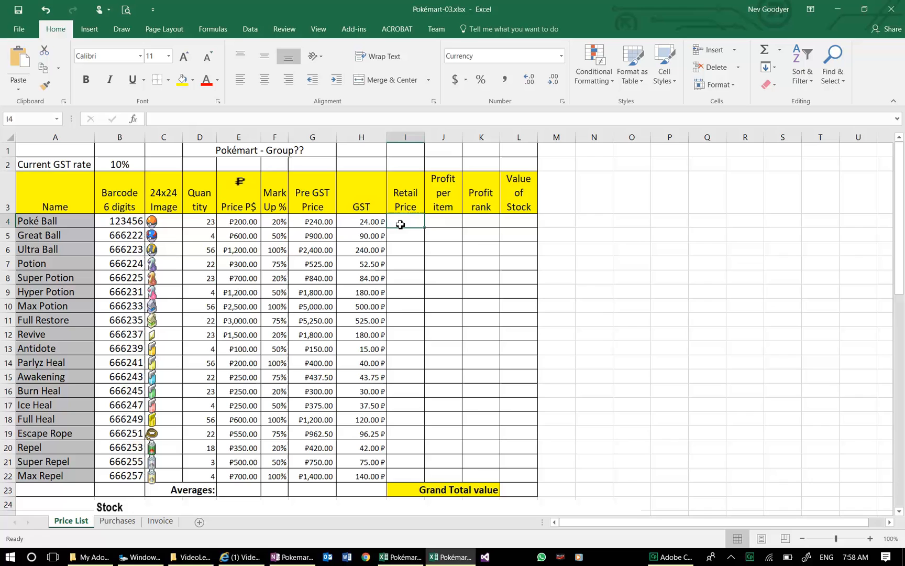
pyautogui.write('=')
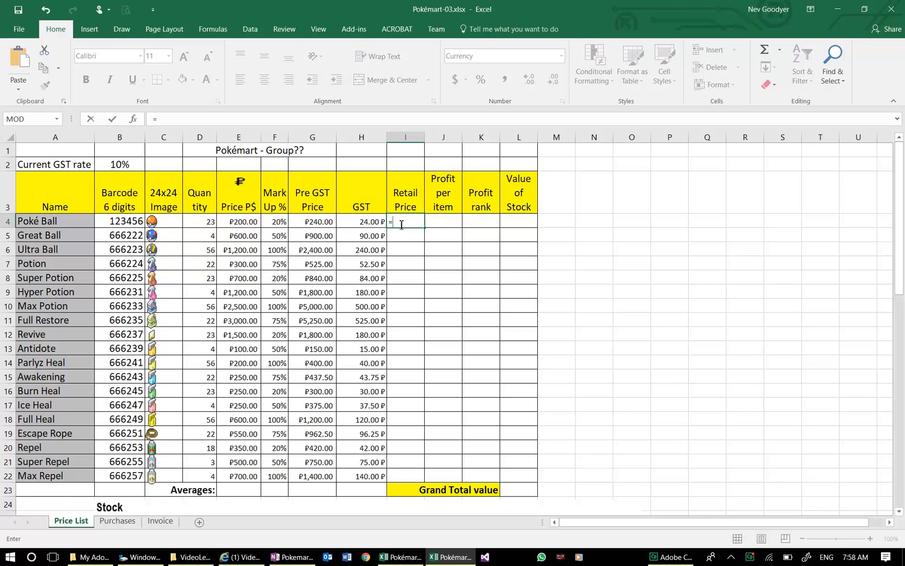
pyautogui.click(312, 222)
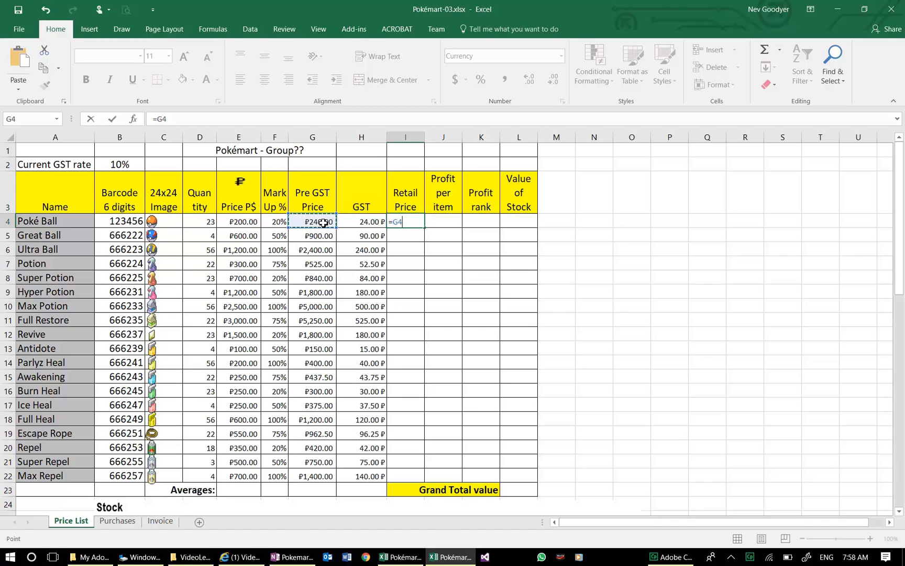
pyautogui.click(361, 222)
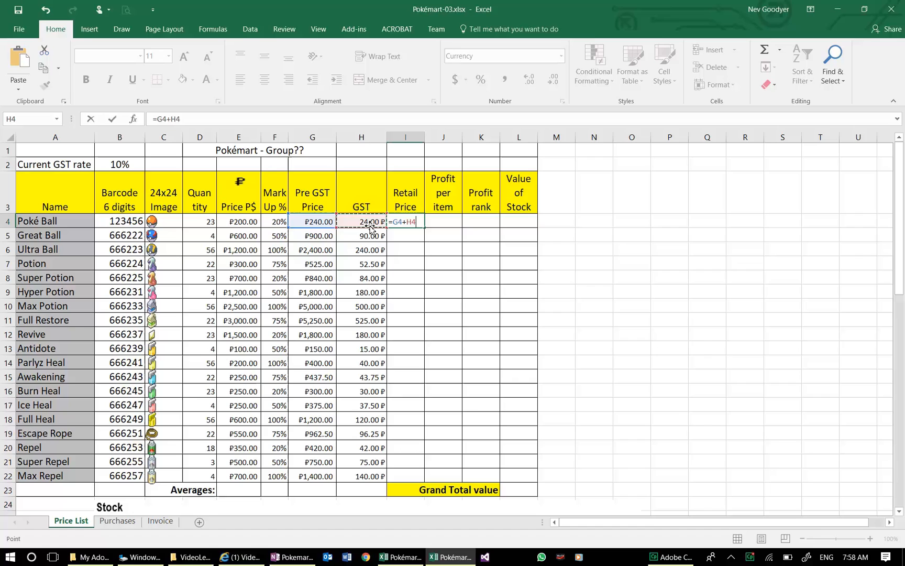
pyautogui.press('Enter')
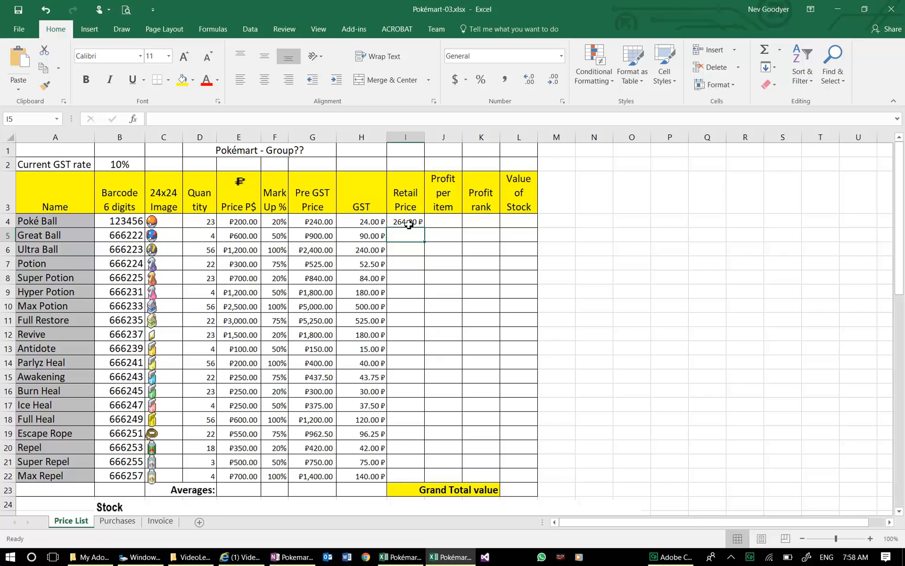
# Review the new retail price and choose E4 as the currency formatting source
pyautogui.click(405, 222)
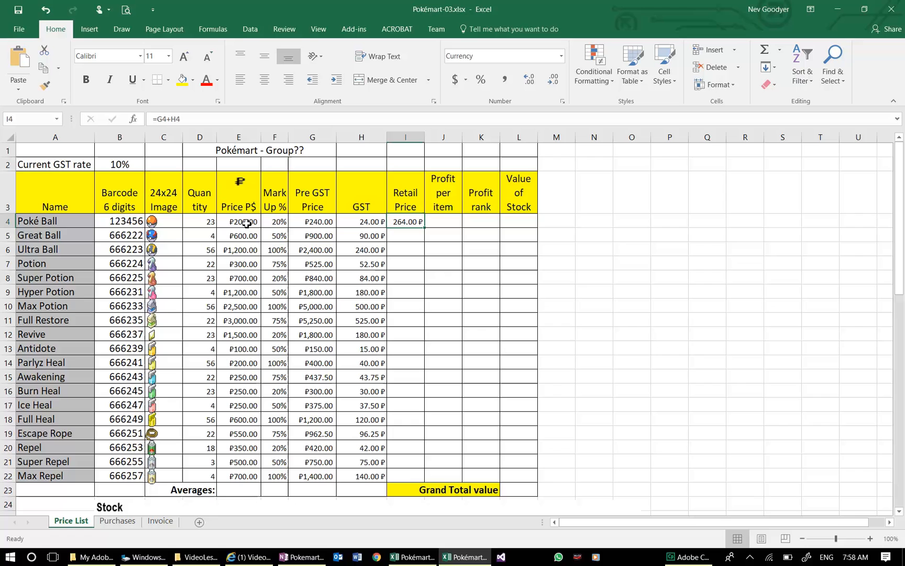
pyautogui.click(238, 222)
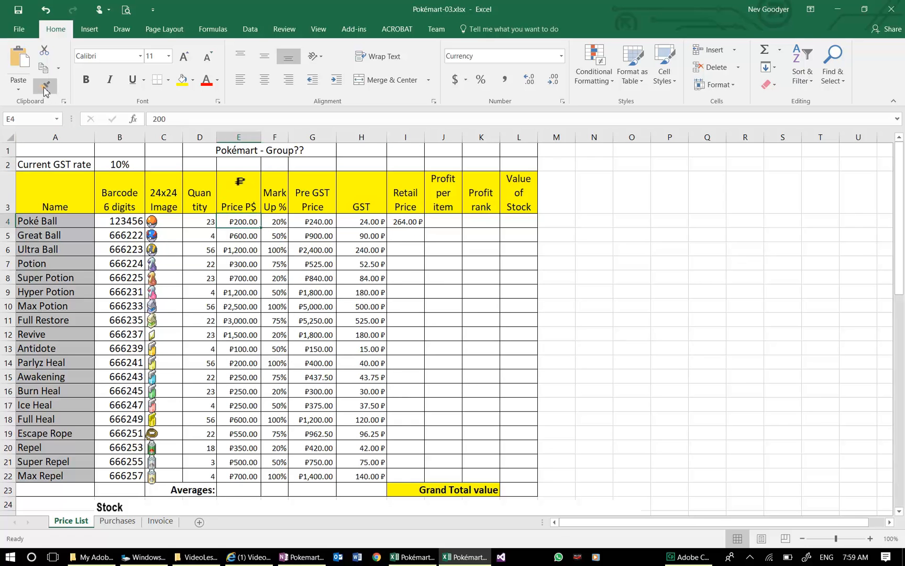
# Apply E4's peso currency format to the GST and Retail Price cells with Format Painter
pyautogui.click(46, 86)
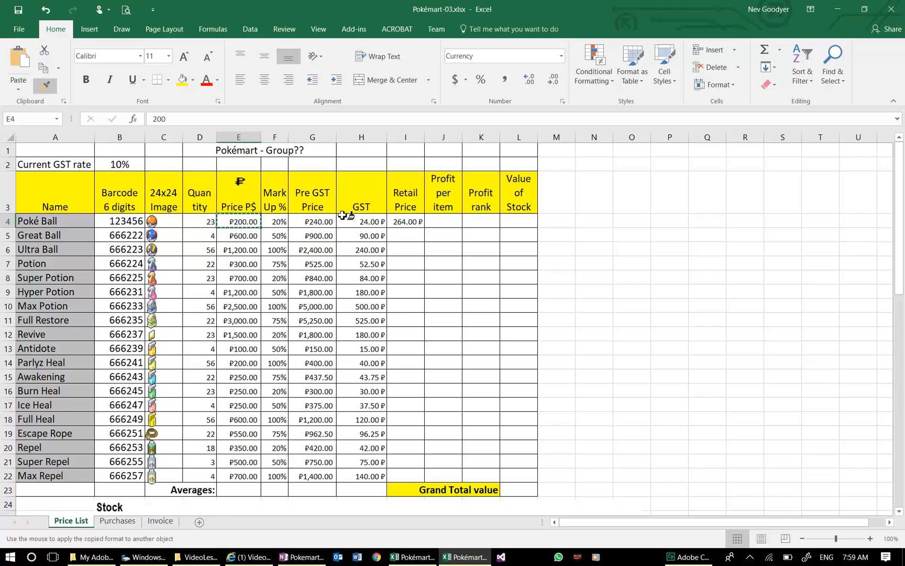
pyautogui.click(361, 222)
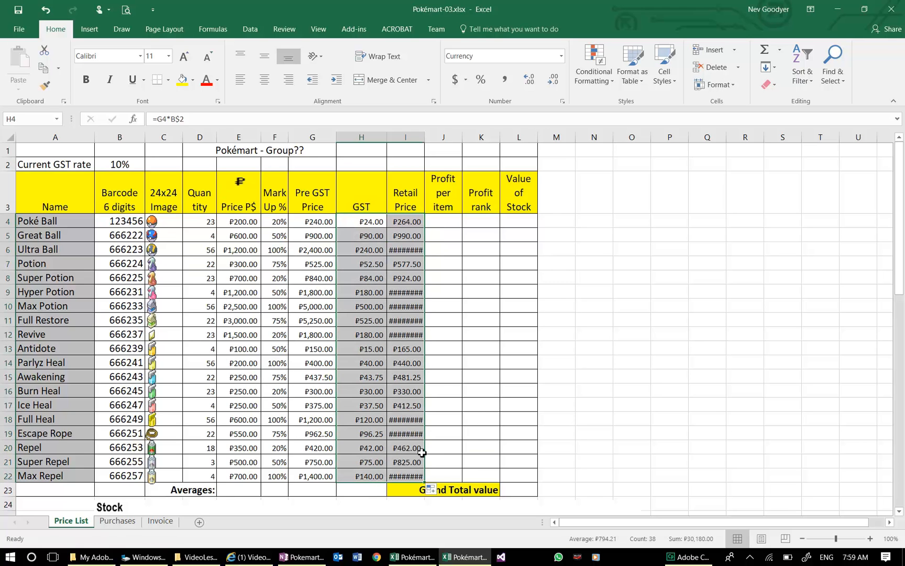
pyautogui.moveTo(414, 252)
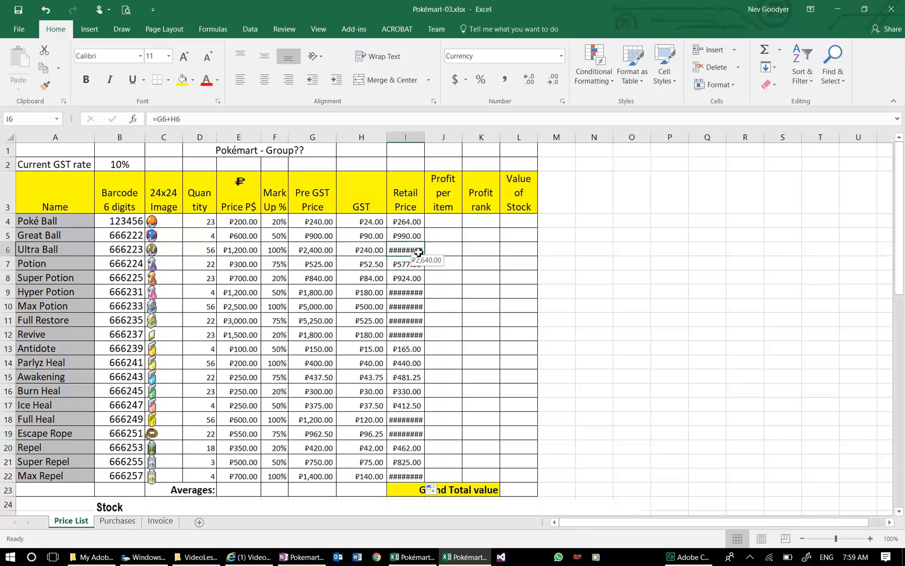
pyautogui.moveTo(426, 136)
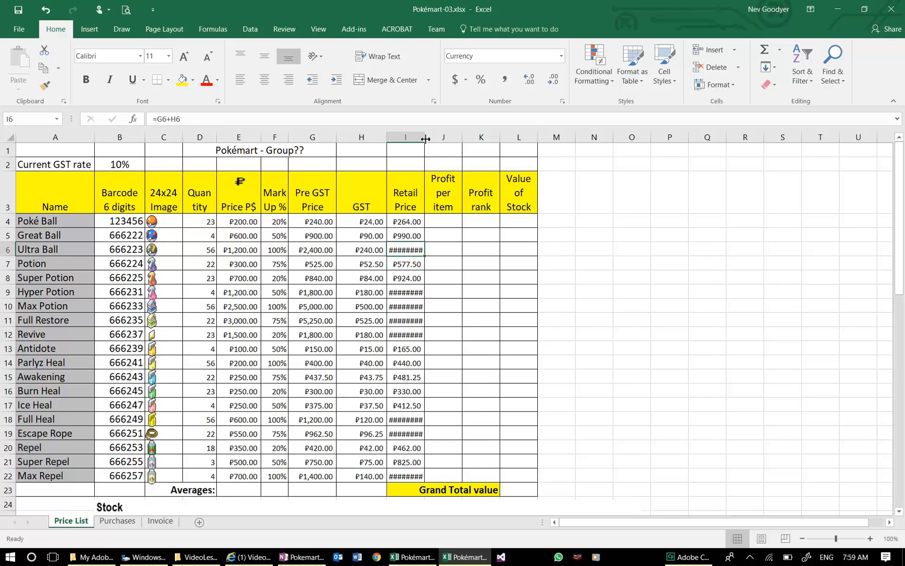
# Widen the Retail Price column until every peso price shows in full
pyautogui.moveTo(424, 138); pyautogui.dragTo(434, 137)
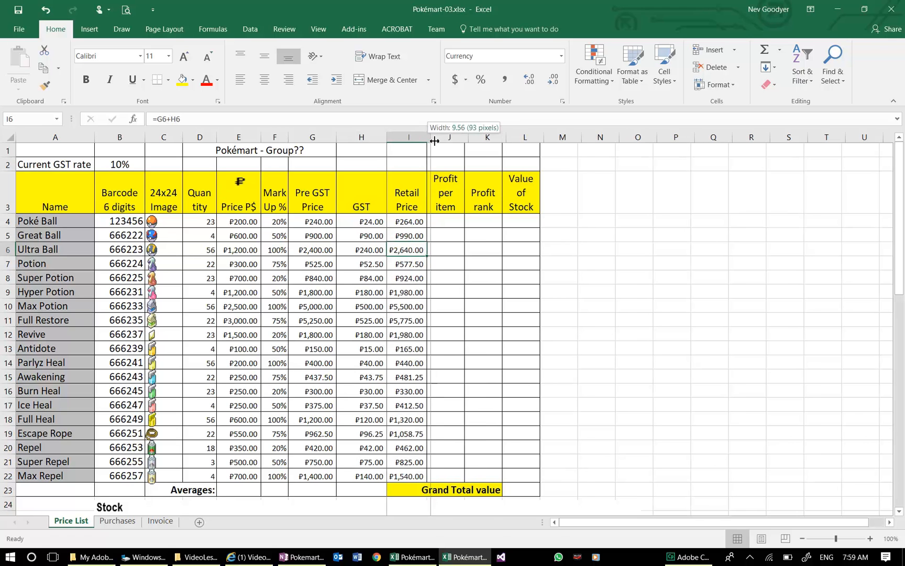
pyautogui.moveTo(427, 138); pyautogui.dragTo(437, 139)
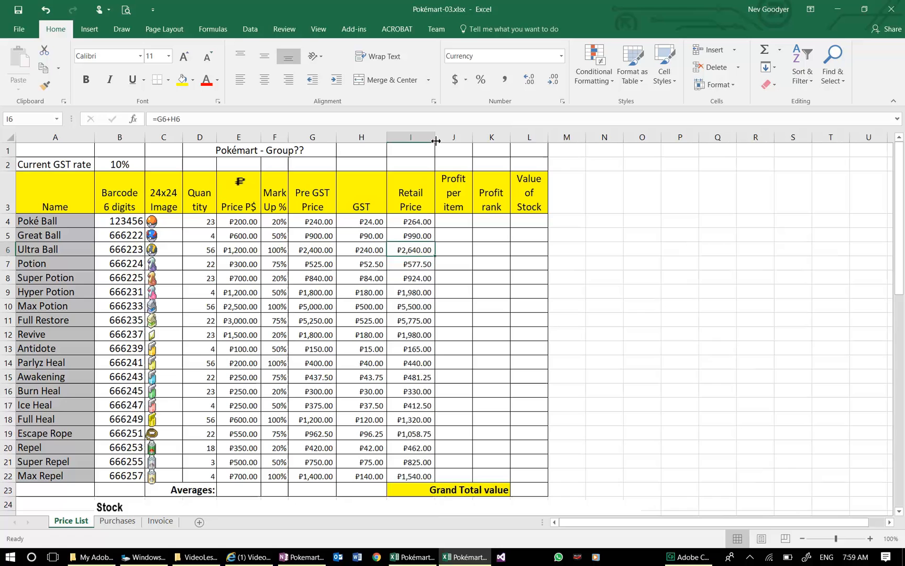
pyautogui.moveTo(430, 144)
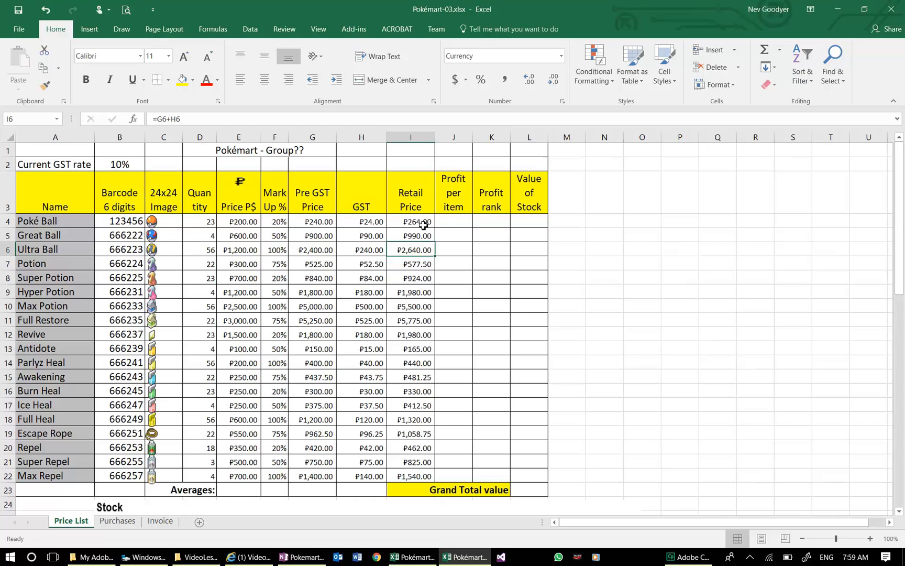
pyautogui.click(411, 236)
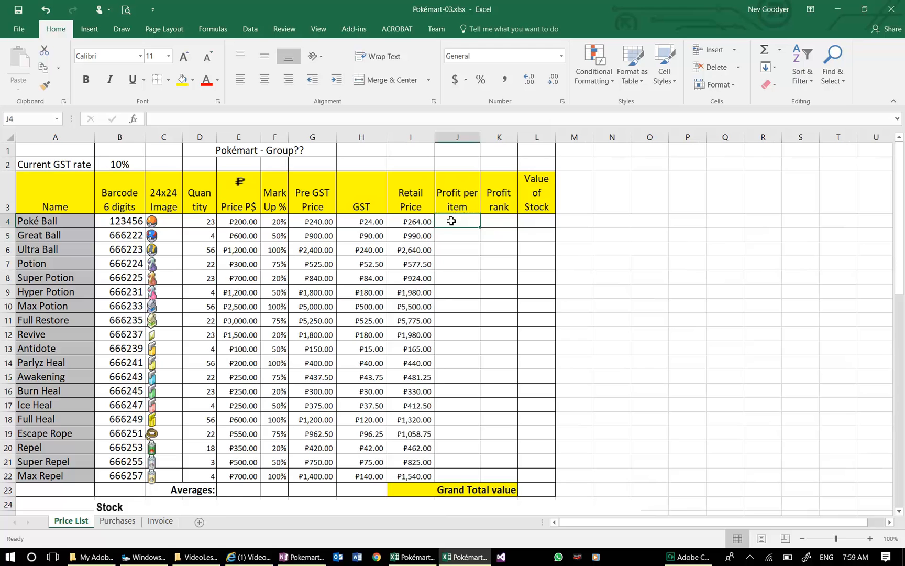
# Compute Poké Ball's profit per item in J4 as =G4-E4, giving 40.00
pyautogui.write('=')
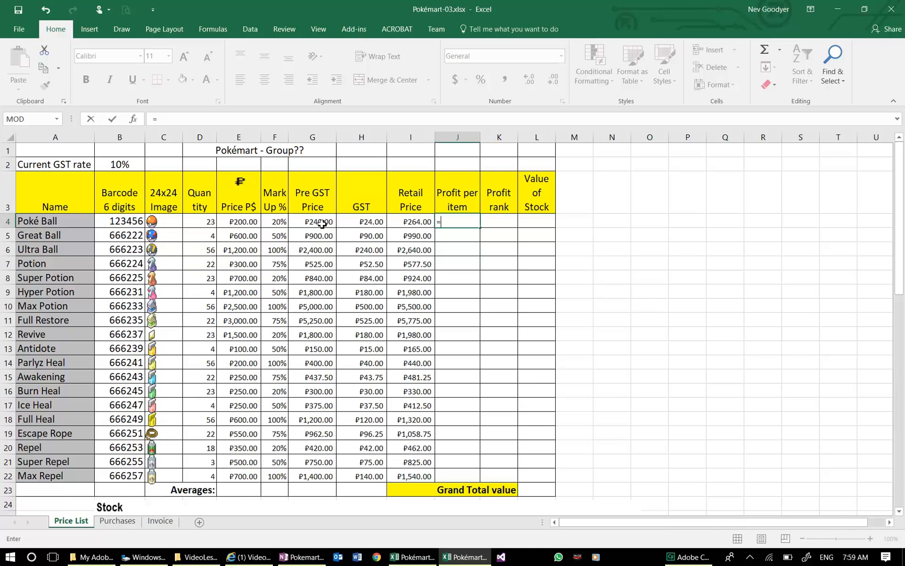
pyautogui.click(312, 222)
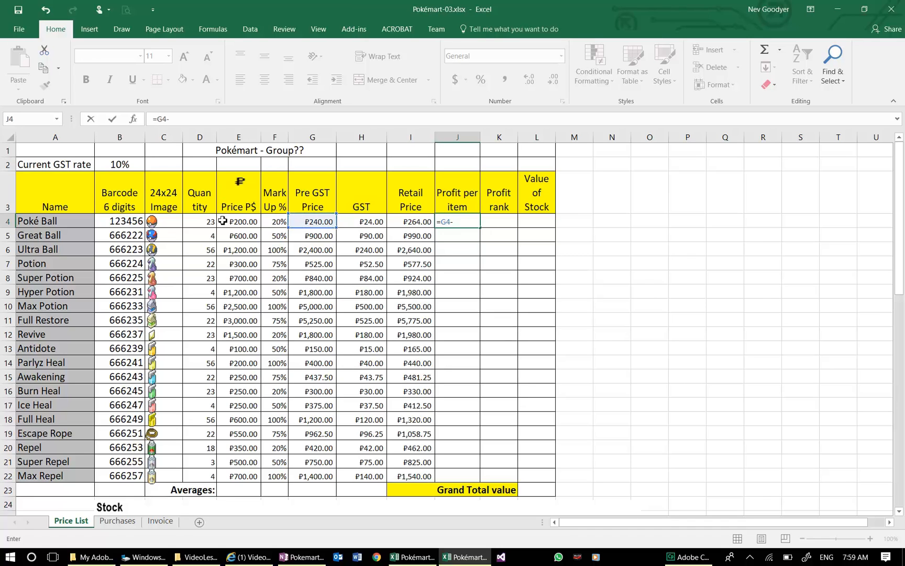
pyautogui.click(239, 222)
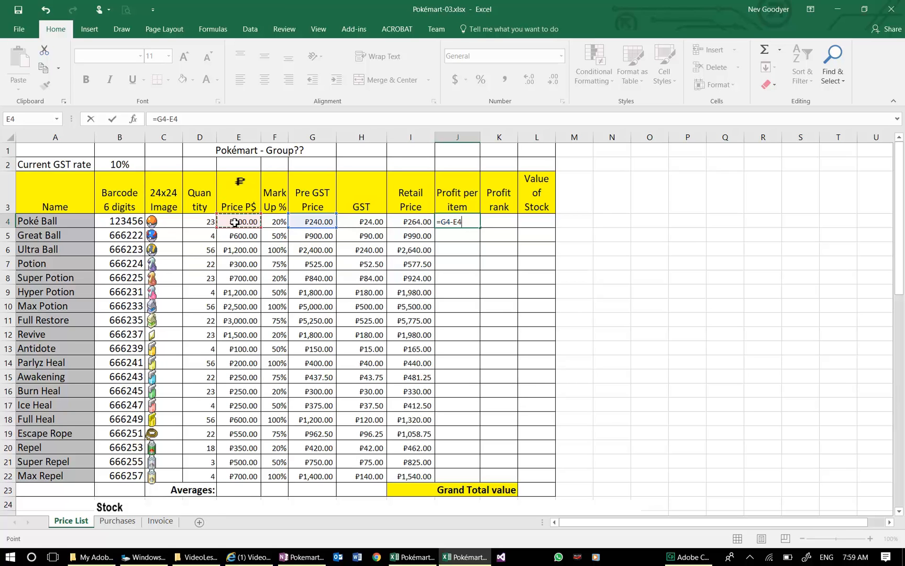
pyautogui.press('Enter')
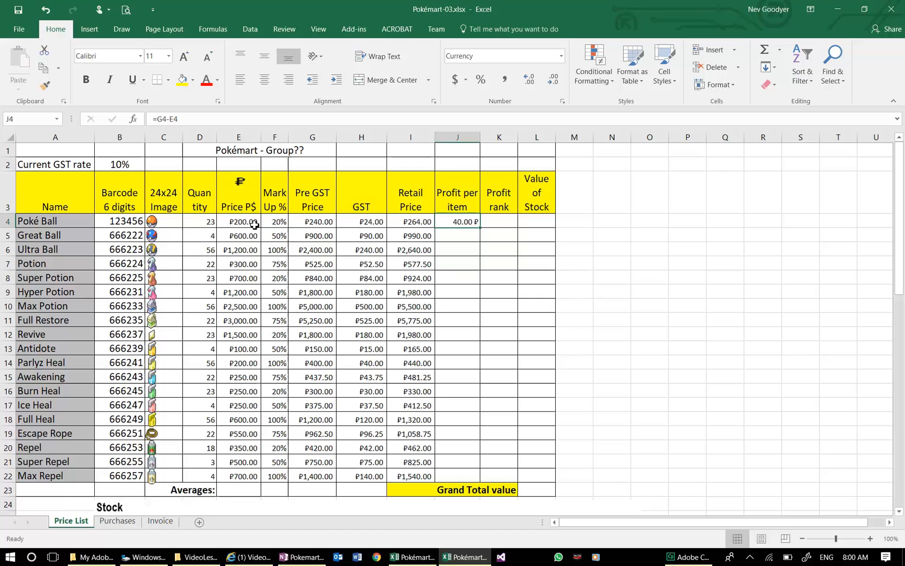
# Fill the profit per item formula down to row 22 for every Pokémart item
pyautogui.click(239, 222)
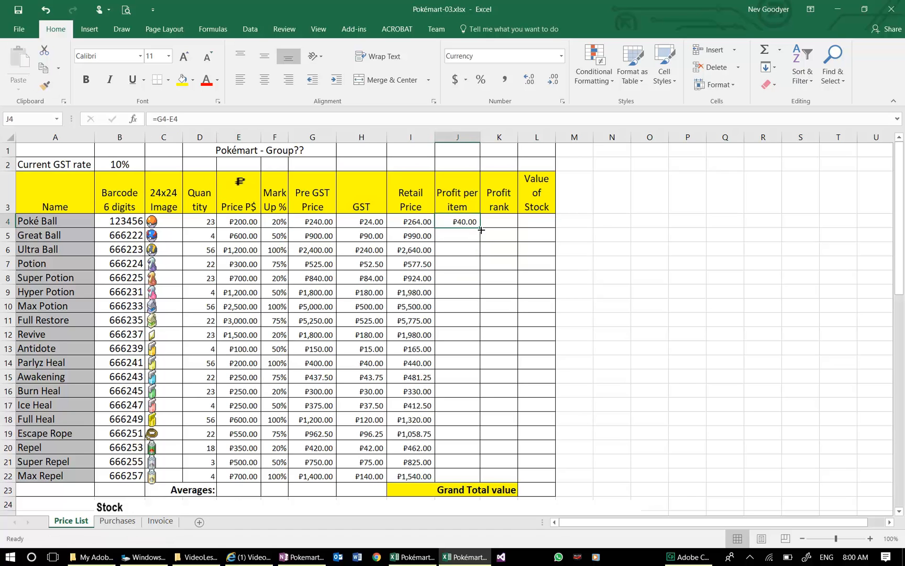
pyautogui.moveTo(482, 230); pyautogui.dragTo(482, 472)
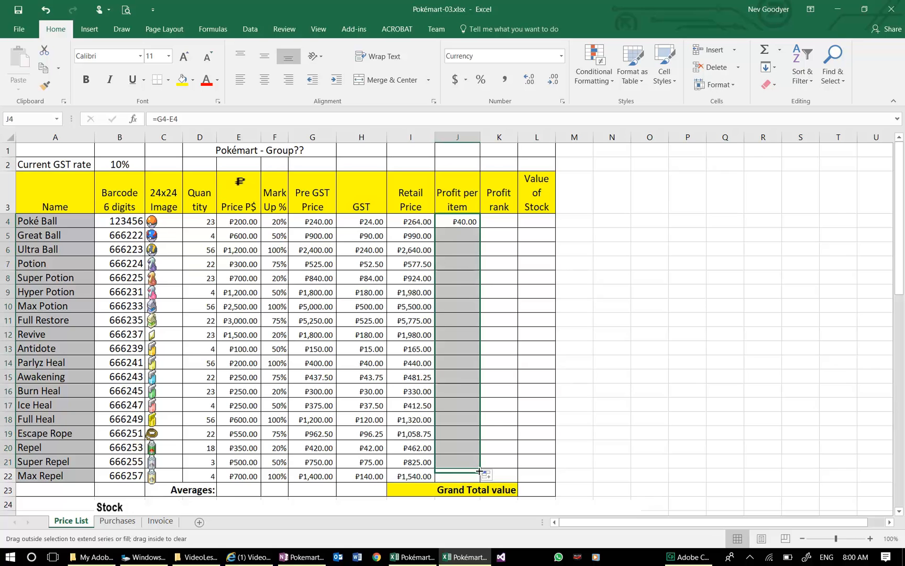
pyautogui.moveTo(457, 220); pyautogui.dragTo(456, 470)
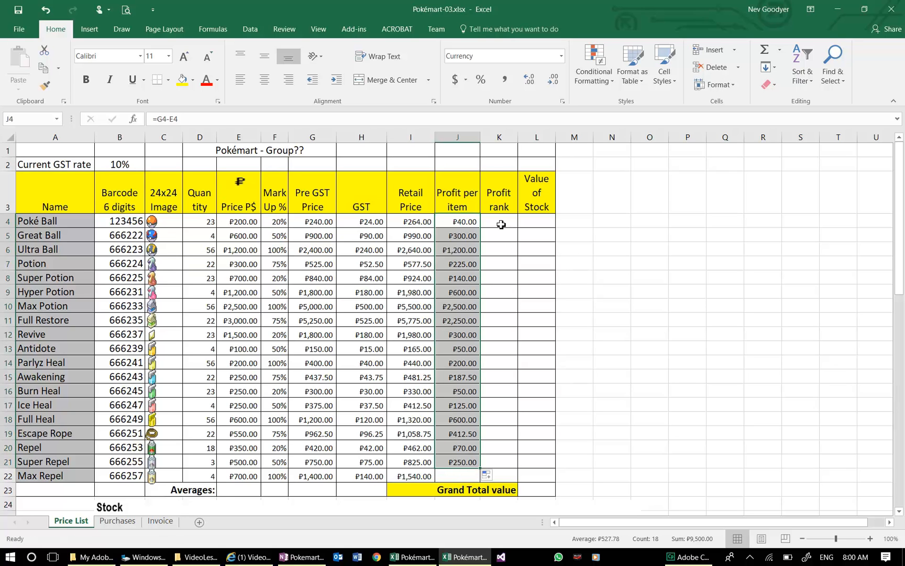
pyautogui.click(498, 222)
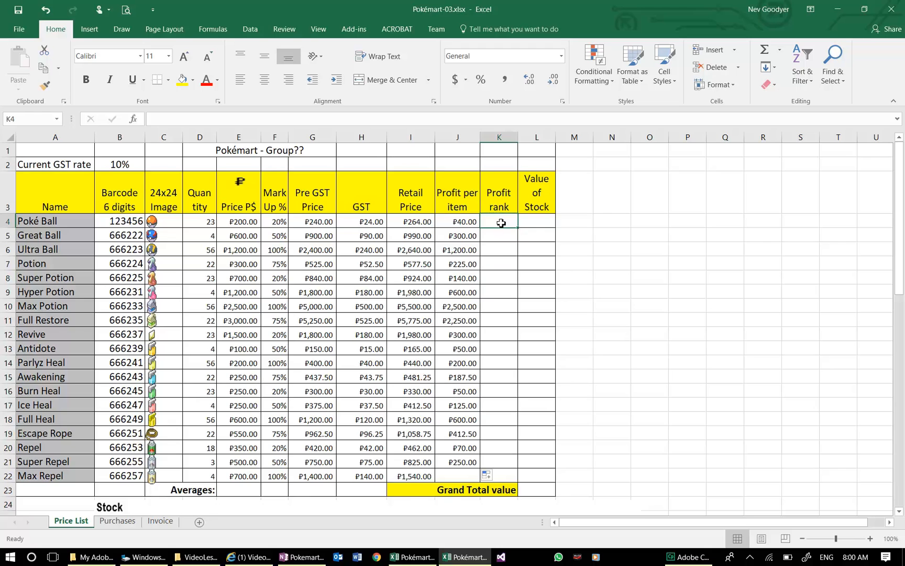
pyautogui.moveTo(499, 234)
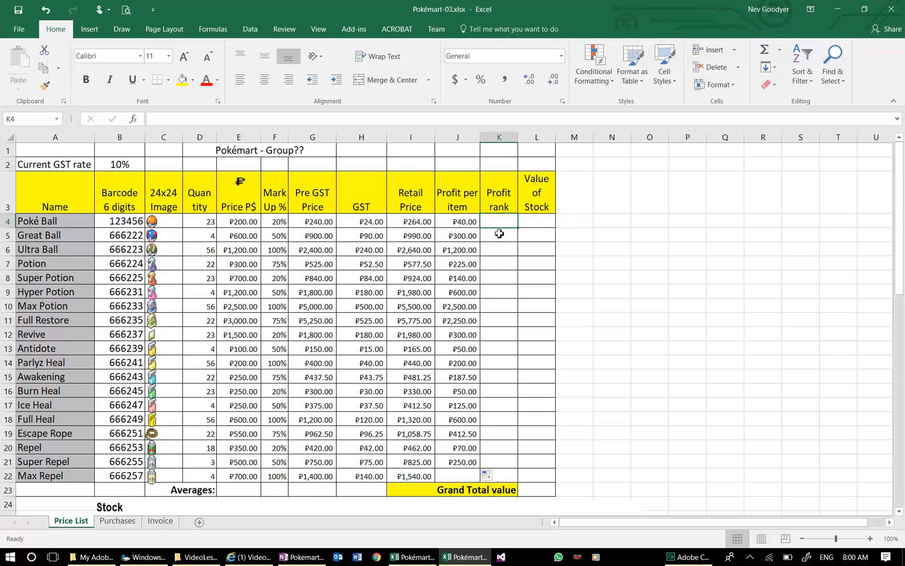
pyautogui.moveTo(500, 228)
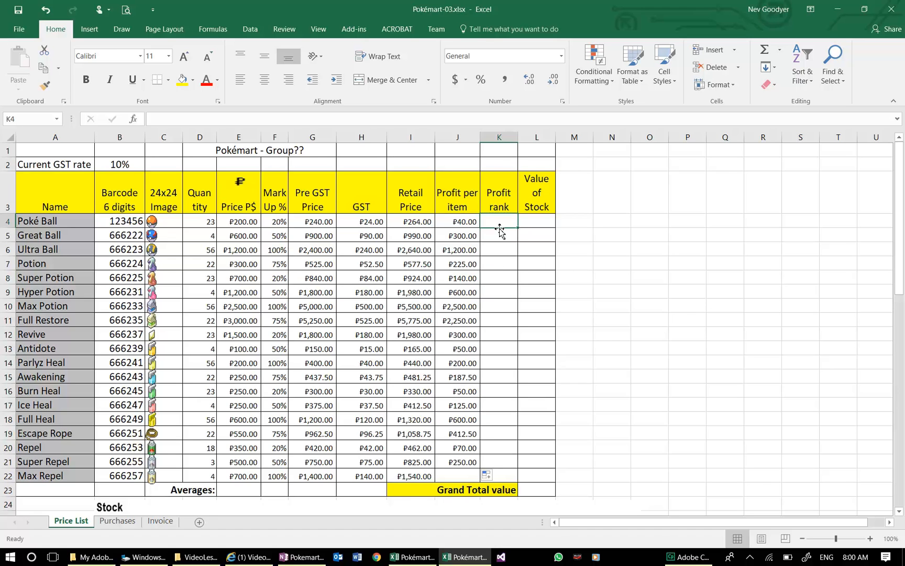
# Begin Poké Ball's Profit rank formula with =ran, ready to pick RANK.EQ from autocomplete
pyautogui.write('=')
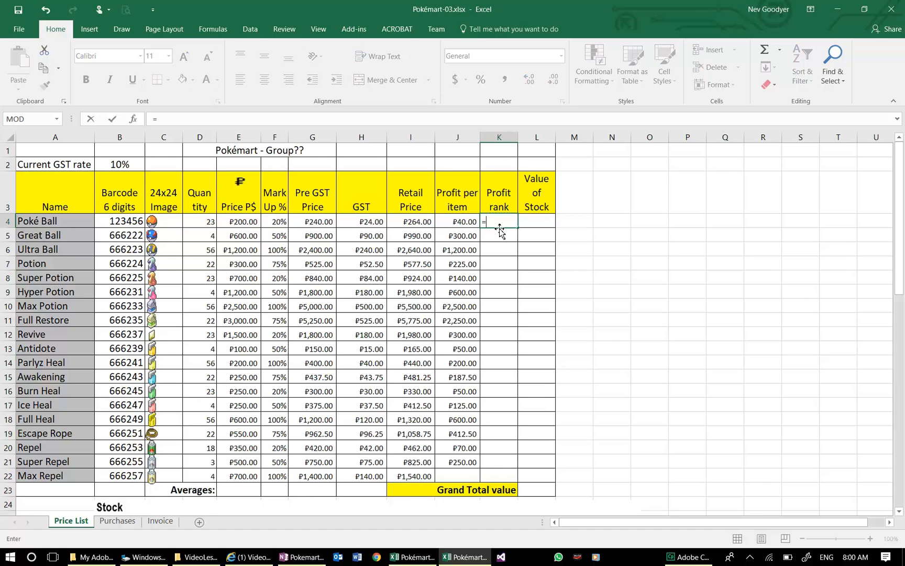
pyautogui.write('ran')
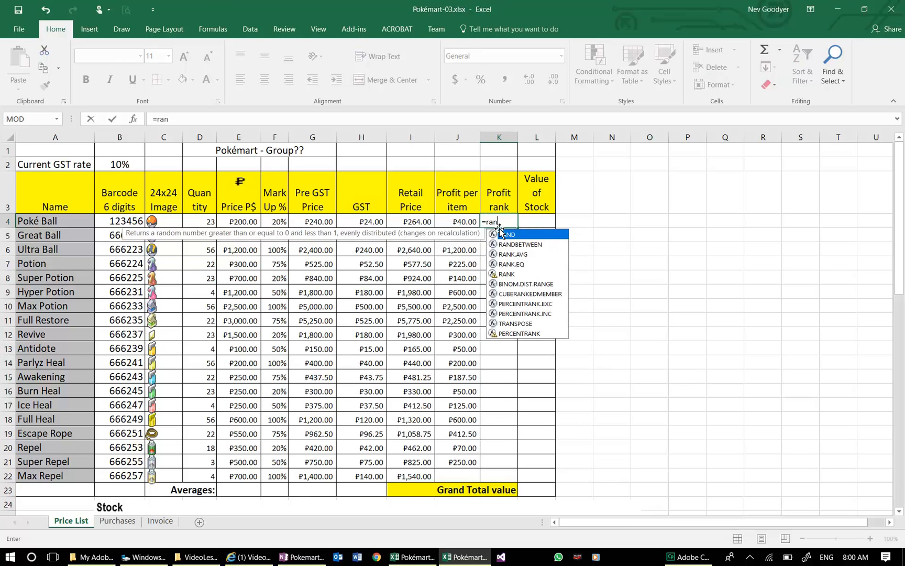
pyautogui.moveTo(512, 269)
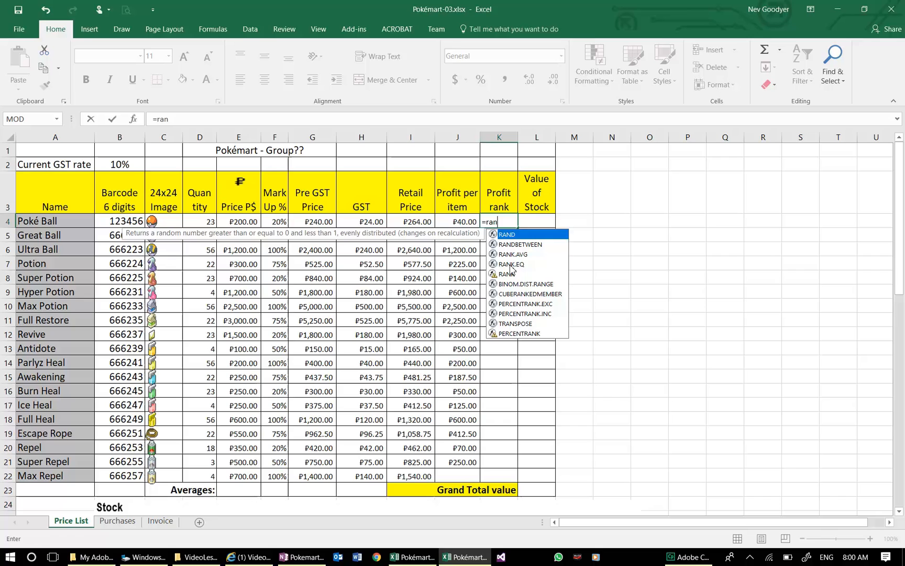
pyautogui.moveTo(511, 264)
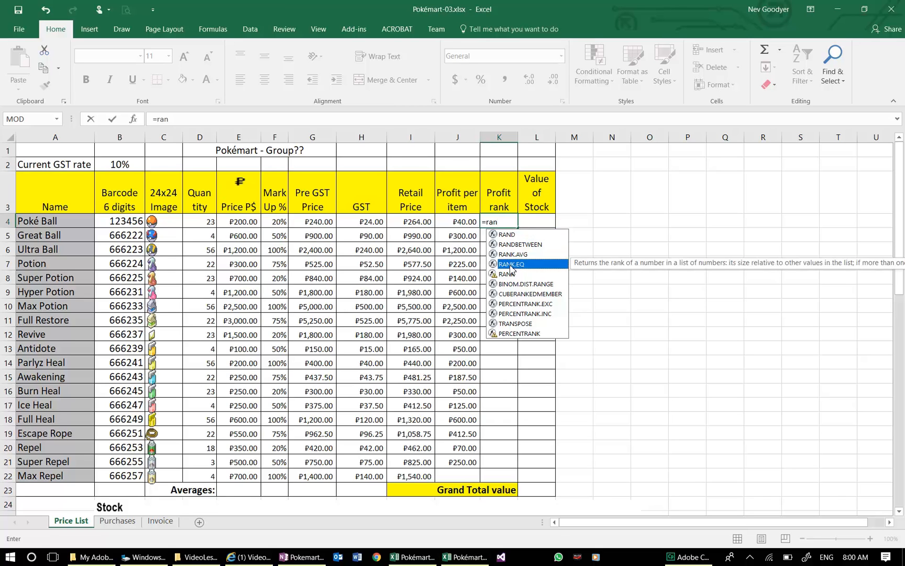
pyautogui.write('(')
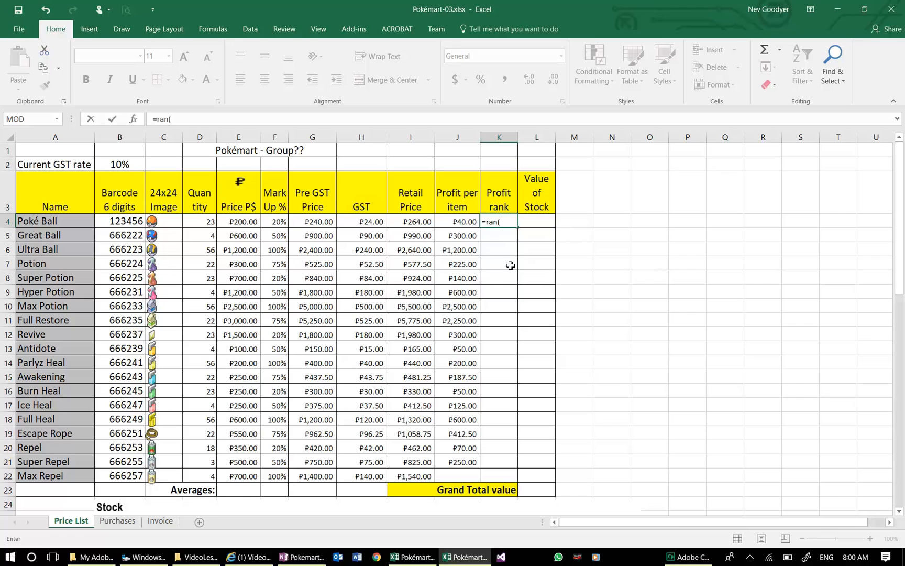
pyautogui.moveTo(511, 226)
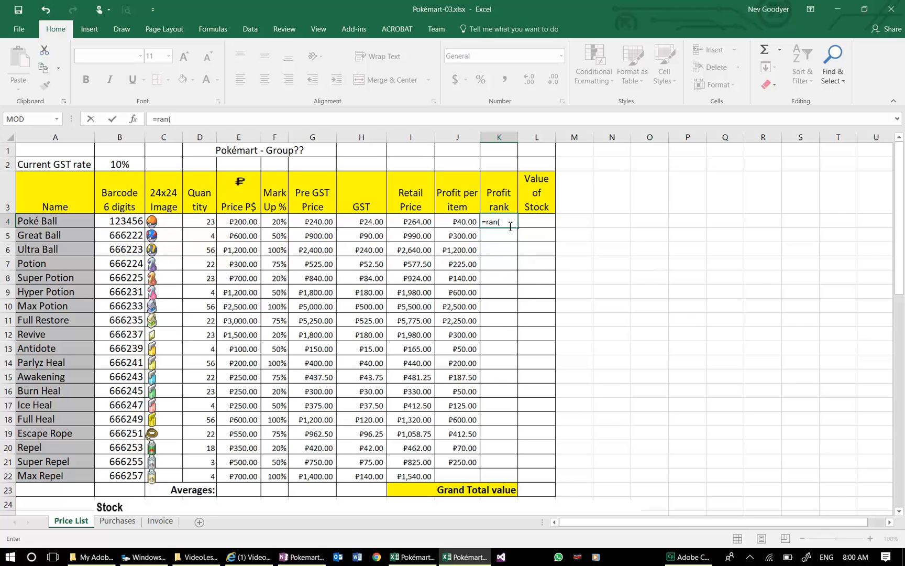
pyautogui.press('Backspace')
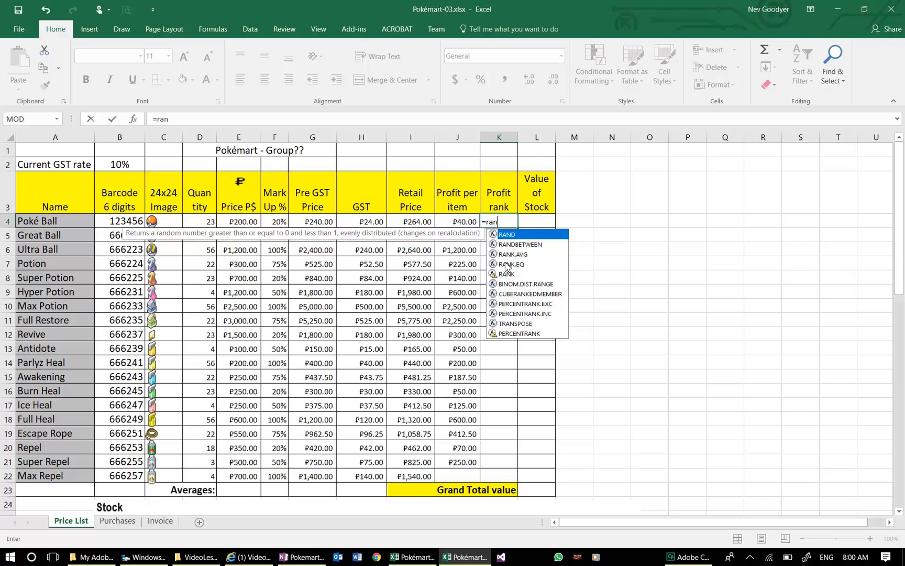
pyautogui.moveTo(507, 264)
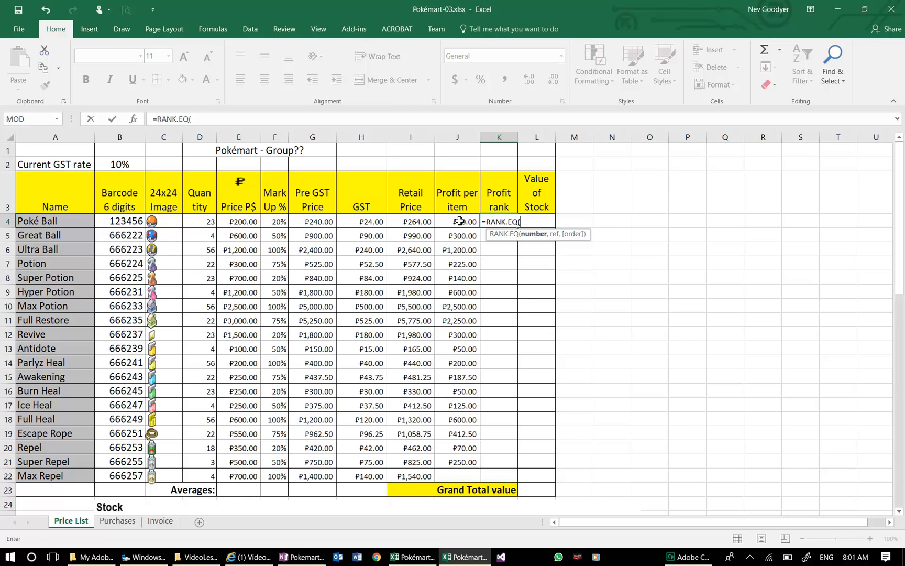
# Complete RANK.EQ ranking J4 against J4:J22, giving Poké Ball a rank of 18
pyautogui.click(458, 222)
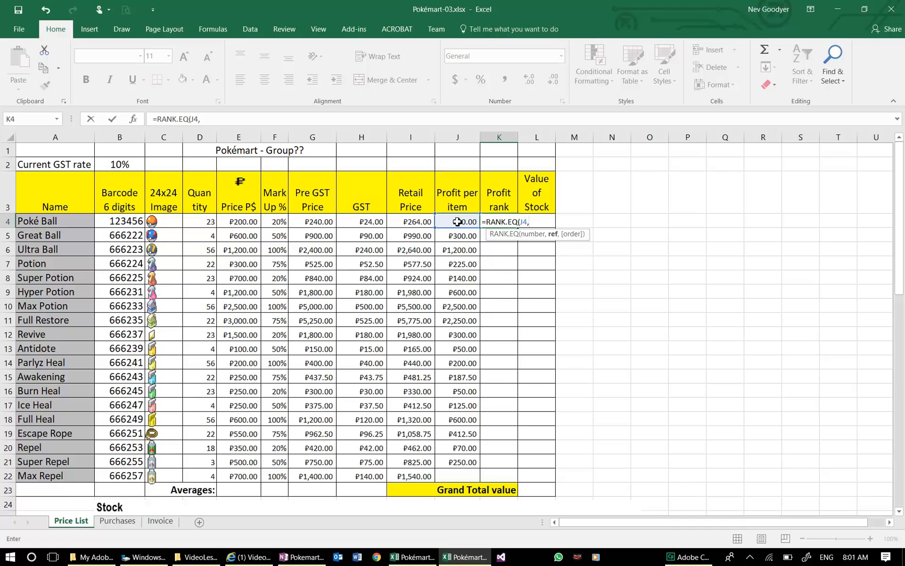
pyautogui.moveTo(458, 222); pyautogui.dragTo(458, 277)
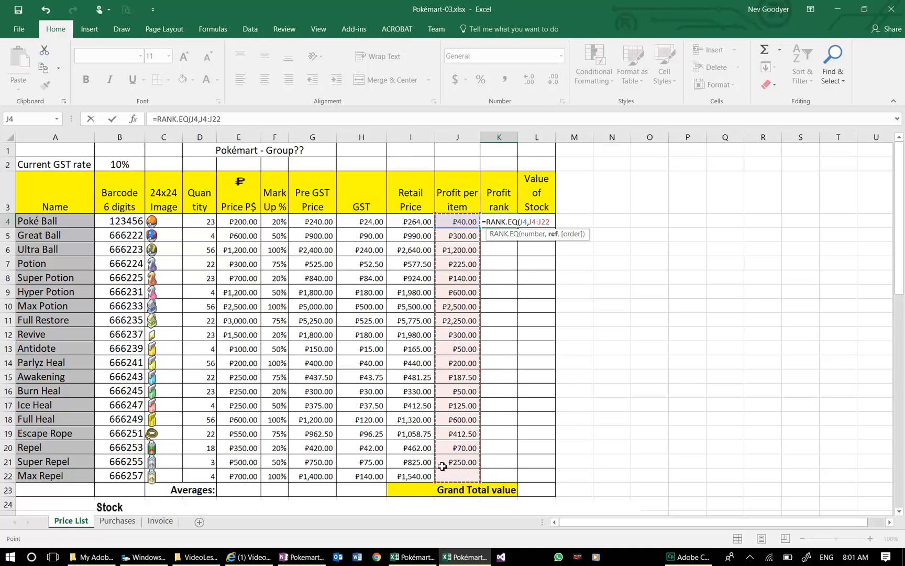
pyautogui.moveTo(447, 443)
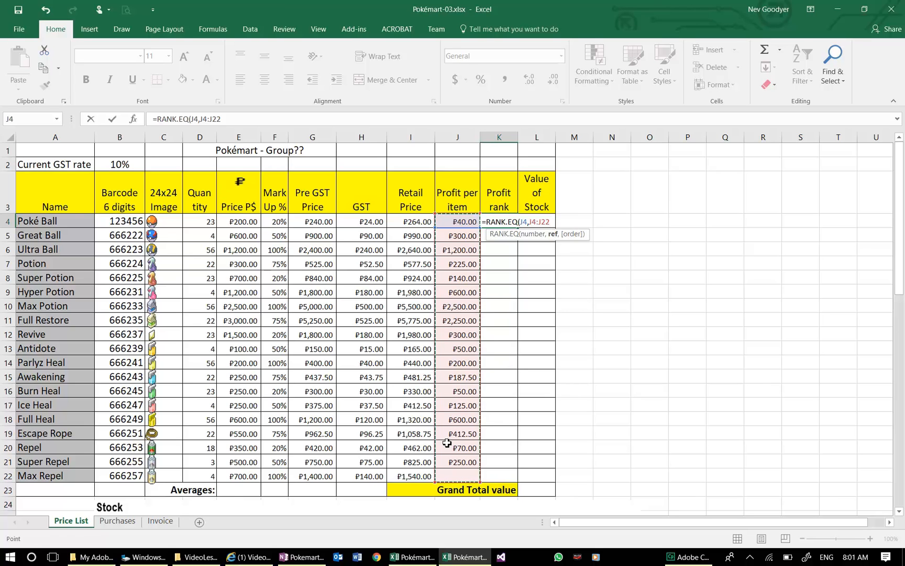
pyautogui.press('Enter')
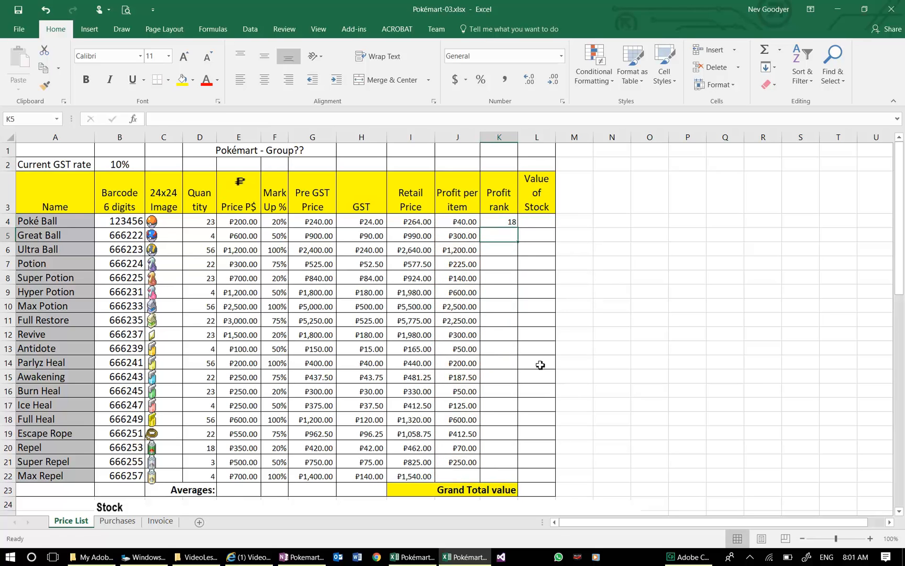
pyautogui.click(498, 222)
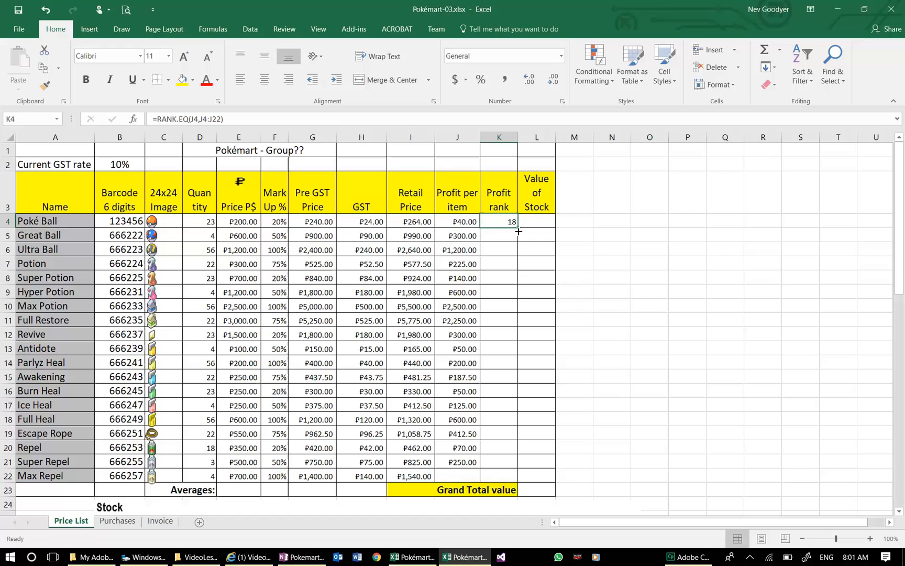
pyautogui.moveTo(520, 229)
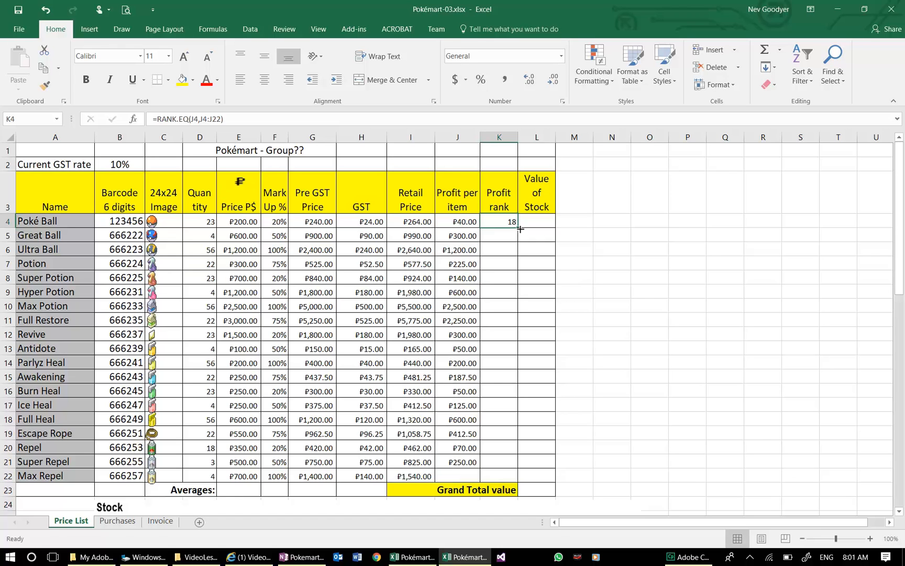
# Fill the rank formula down to Max Potion and reopen Poké Ball's formula for editing
pyautogui.moveTo(519, 228); pyautogui.dragTo(514, 480)
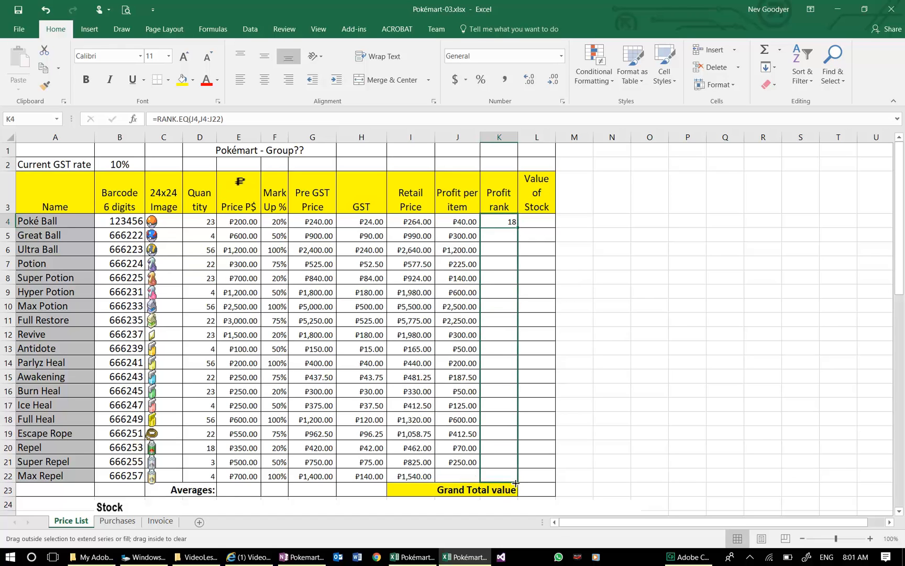
pyautogui.moveTo(513, 224); pyautogui.dragTo(514, 476)
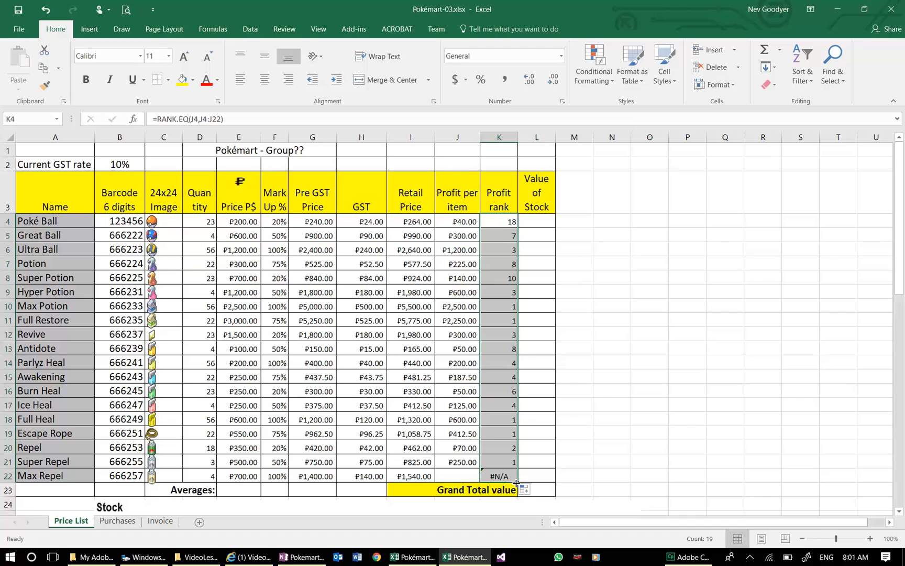
pyautogui.moveTo(505, 476)
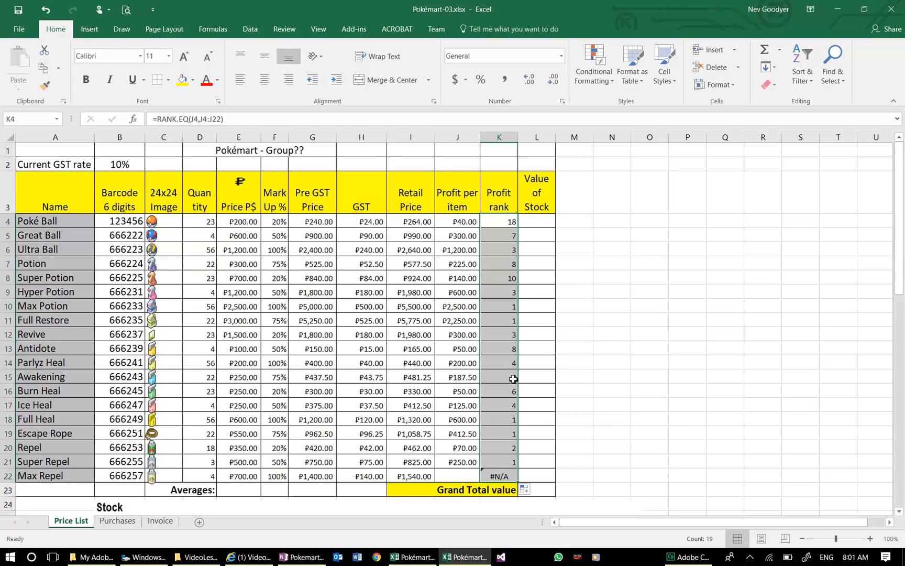
pyautogui.click(499, 222)
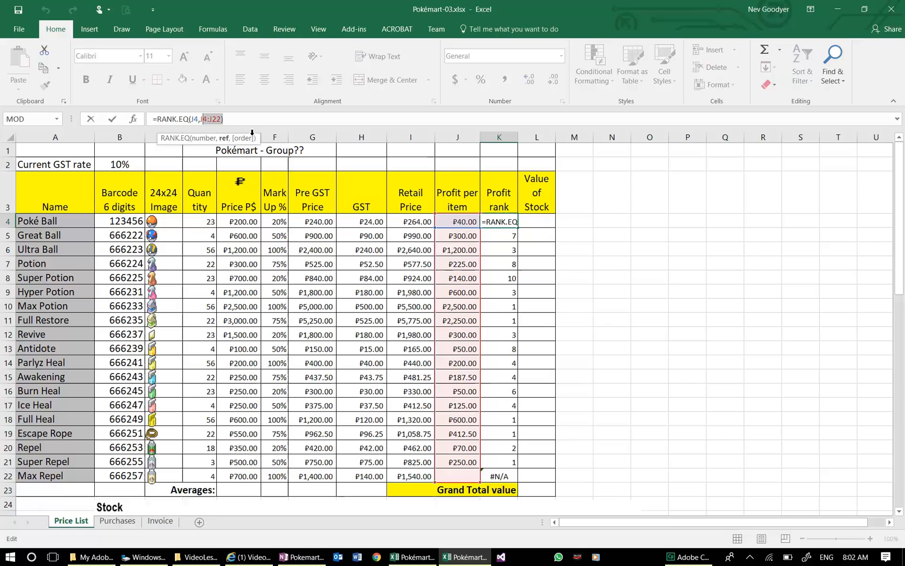
pyautogui.moveTo(499, 238)
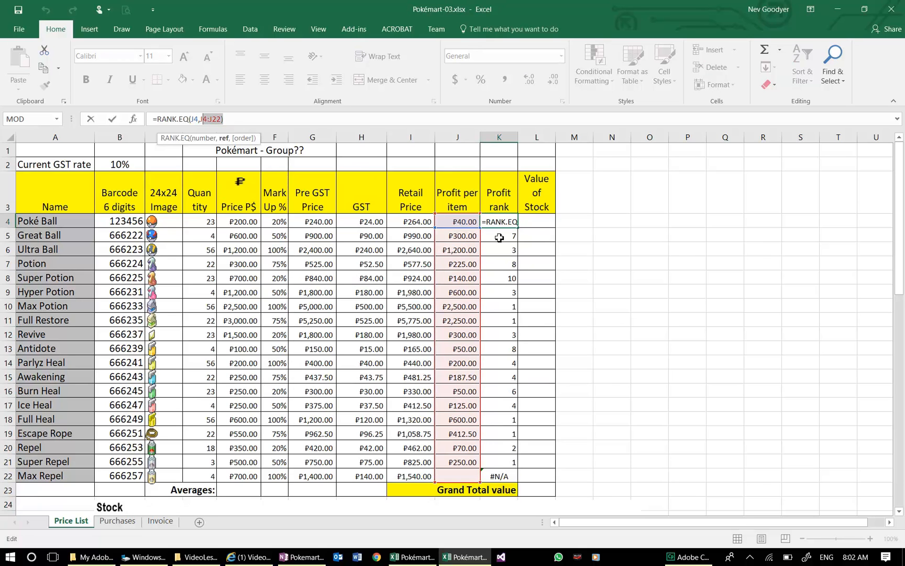
pyautogui.press('Enter')
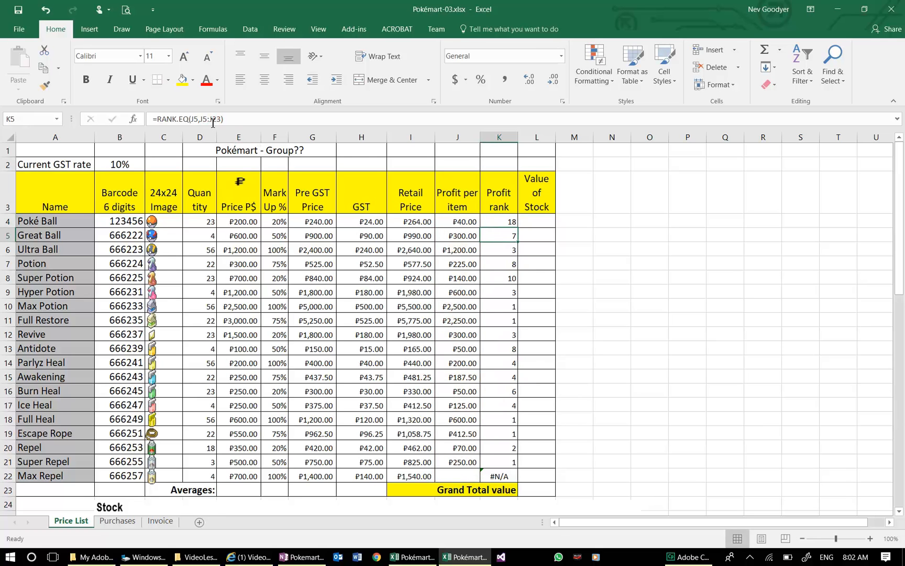
pyautogui.doubleClick(499, 235)
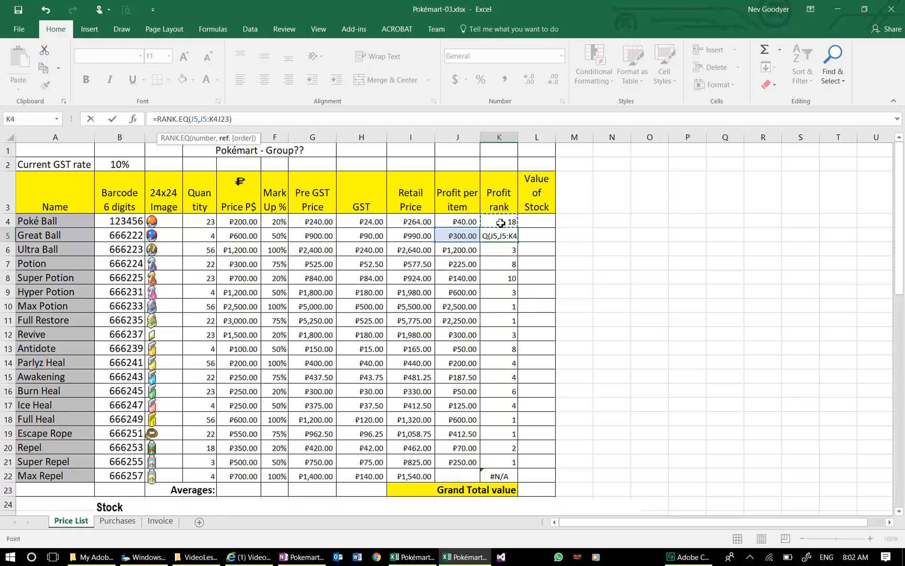
pyautogui.press('Enter')
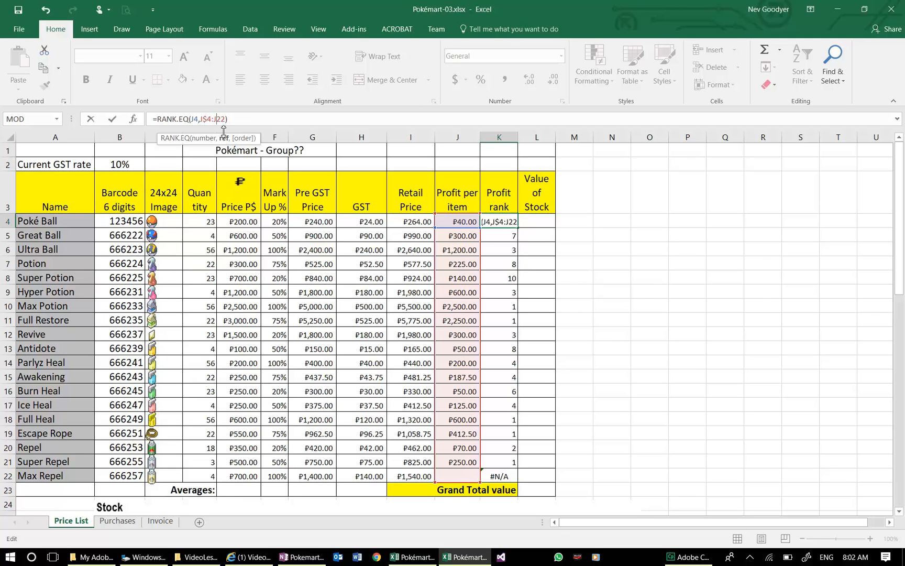
# Confirm =RANK.EQ(J4,J$4:J$22) and refill it down the Profit rank column
pyautogui.write('$')
pyautogui.press('Enter')
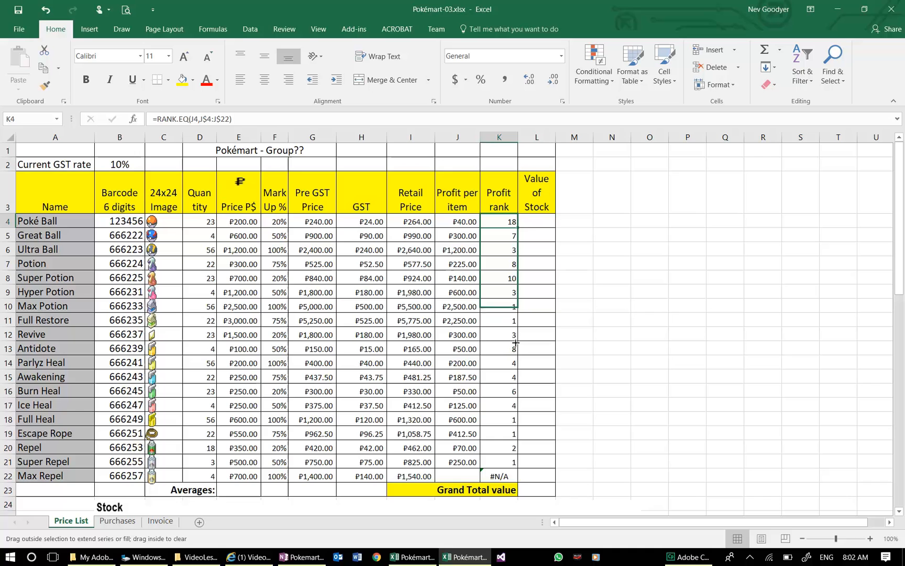
pyautogui.moveTo(514, 222); pyautogui.dragTo(513, 475)
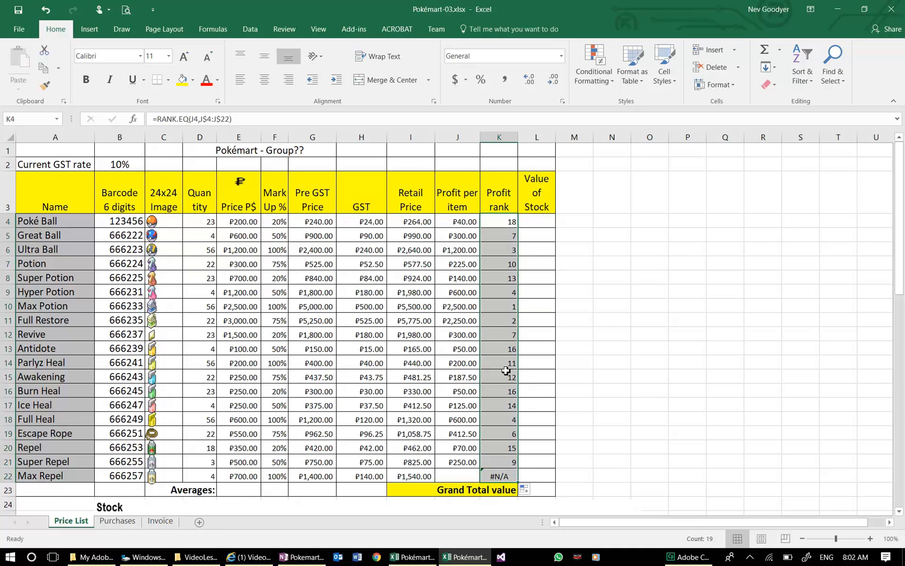
# Check the rank formulas in K14 and K10, then copy Super Repel's profit down to Max Repel
pyautogui.click(499, 362)
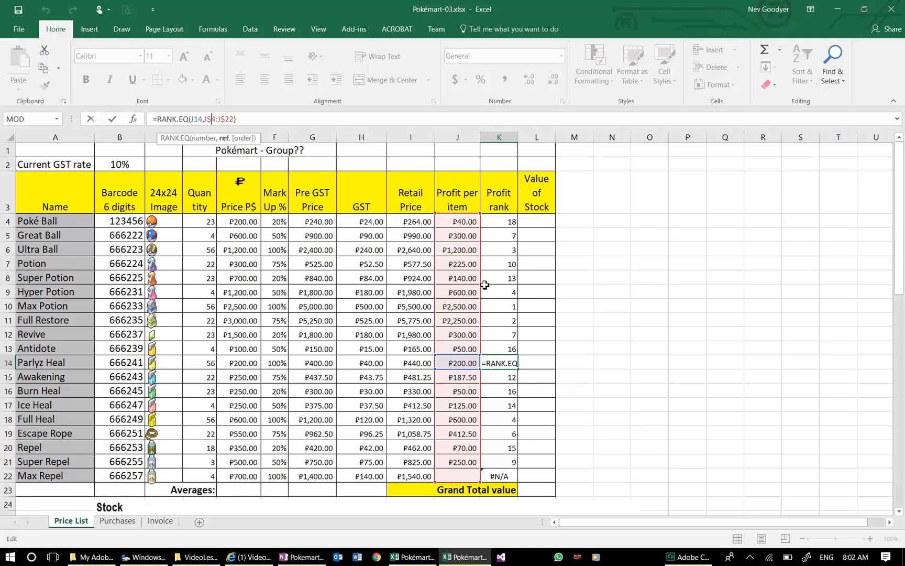
pyautogui.moveTo(500, 327)
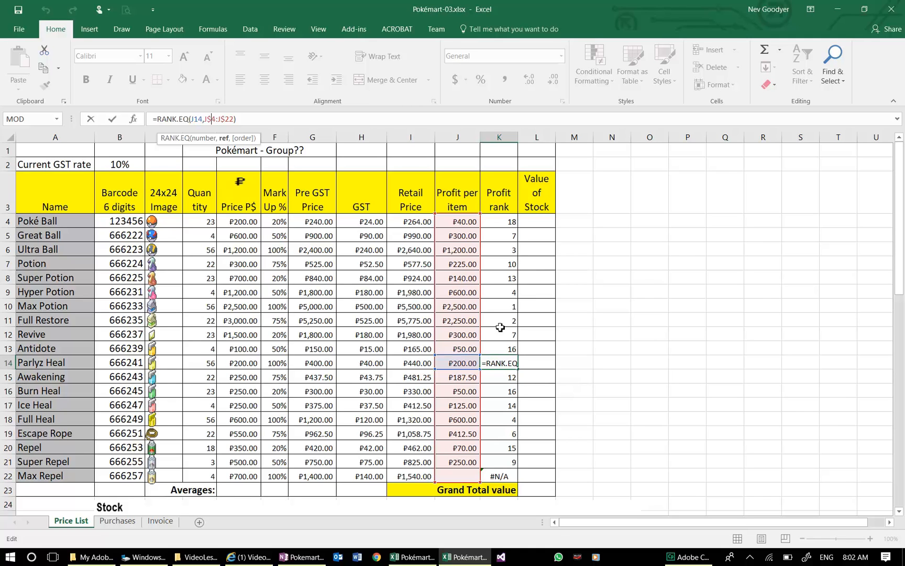
pyautogui.moveTo(501, 335)
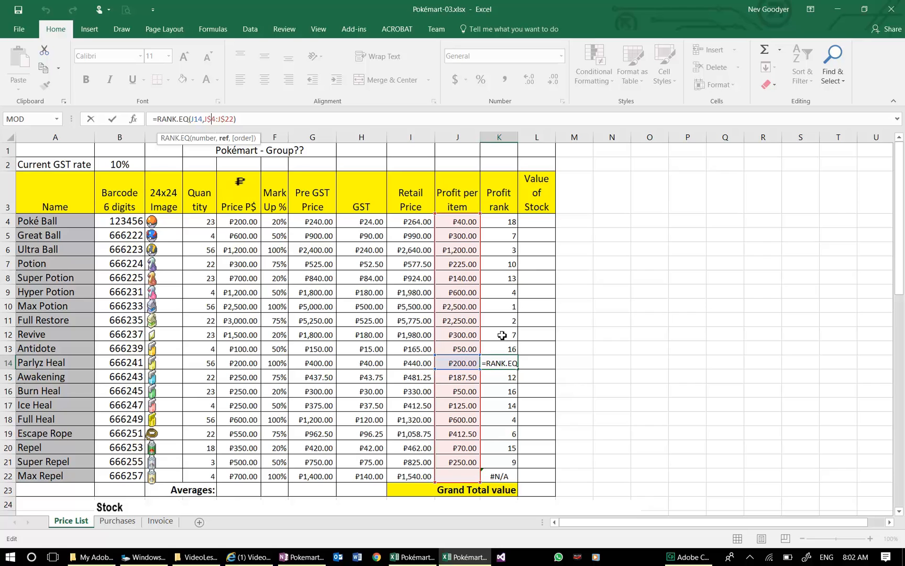
pyautogui.press('Enter')
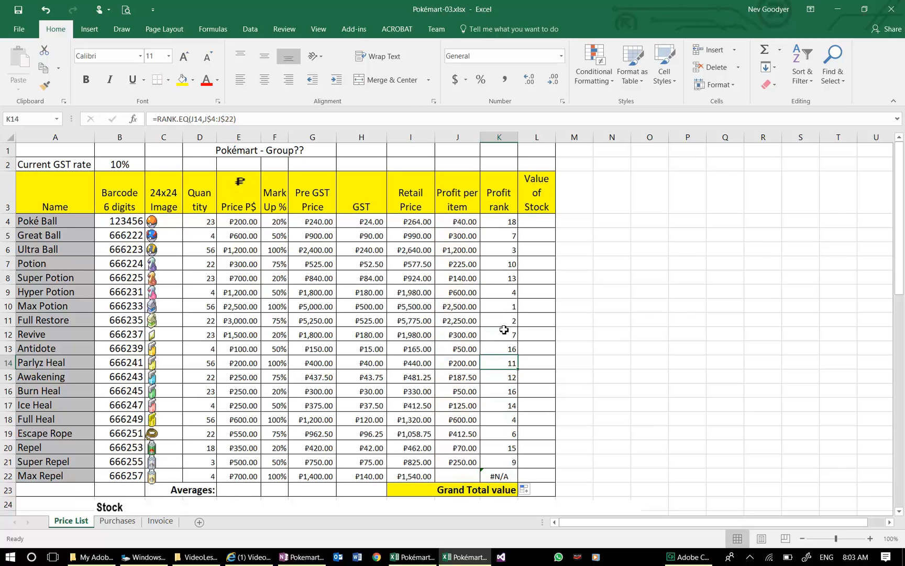
pyautogui.click(499, 306)
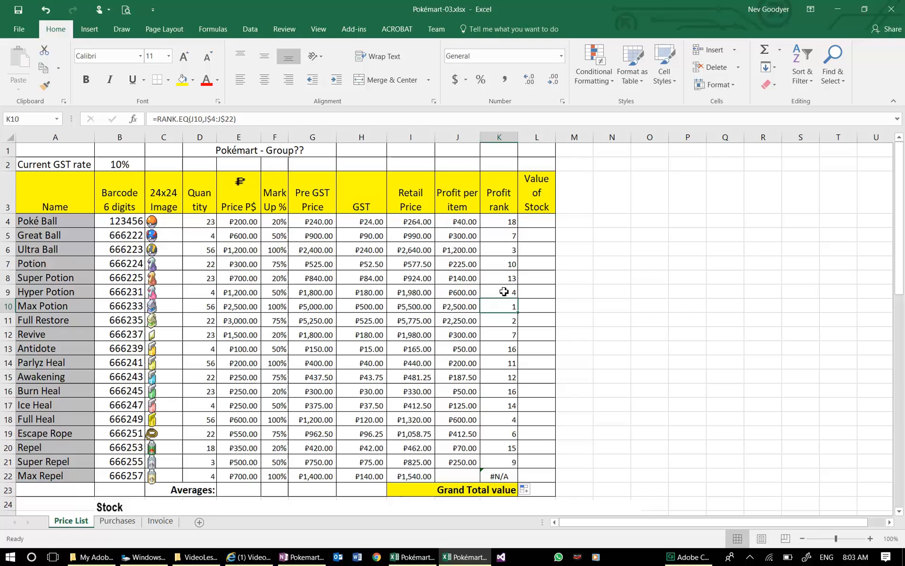
pyautogui.click(459, 462)
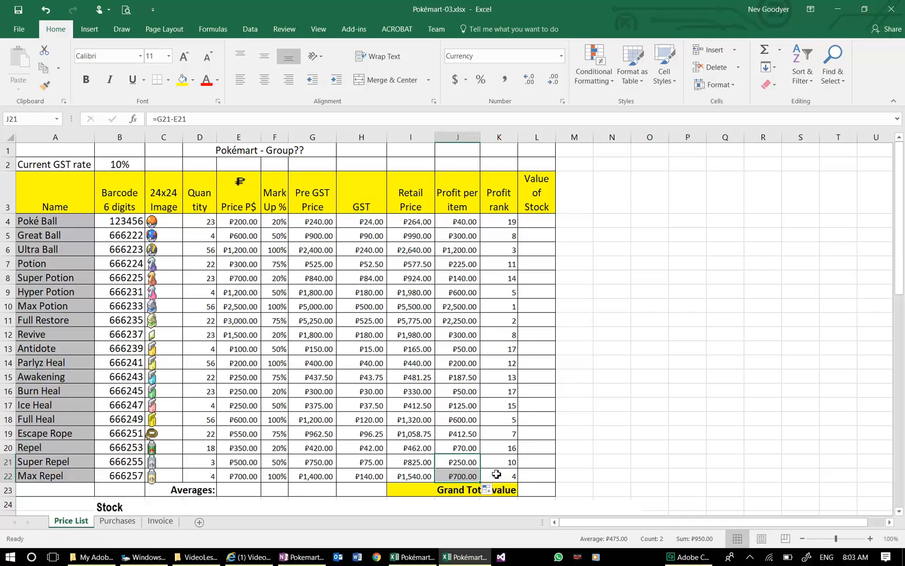
pyautogui.moveTo(512, 375)
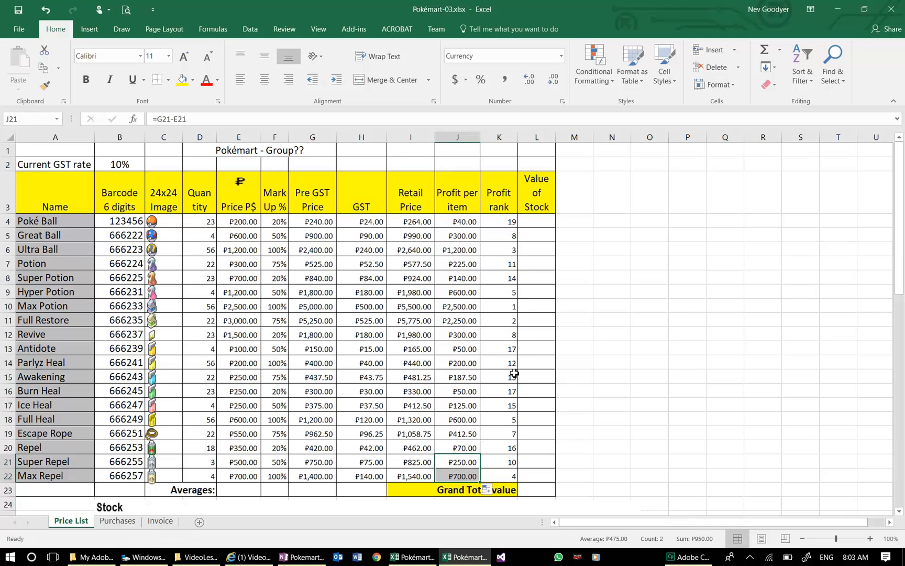
pyautogui.moveTo(529, 362)
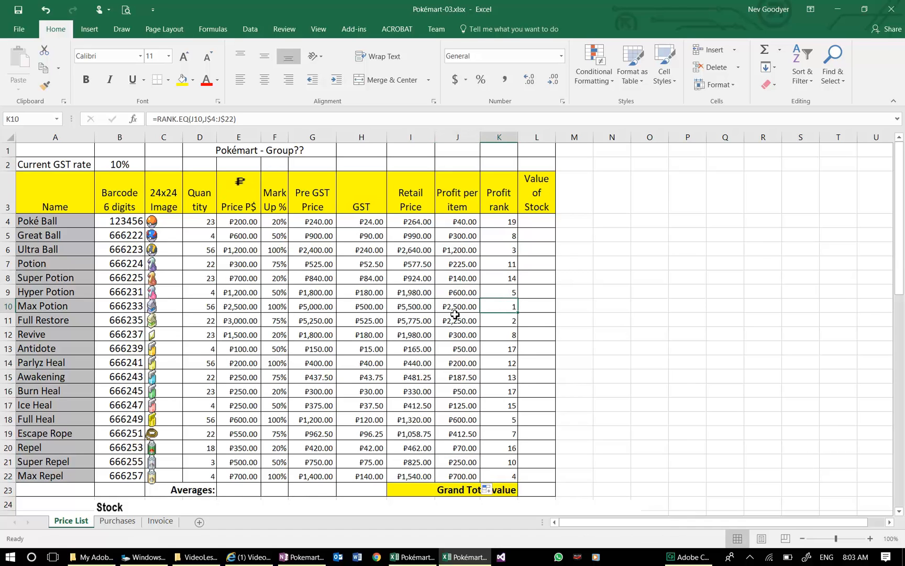
pyautogui.moveTo(454, 307)
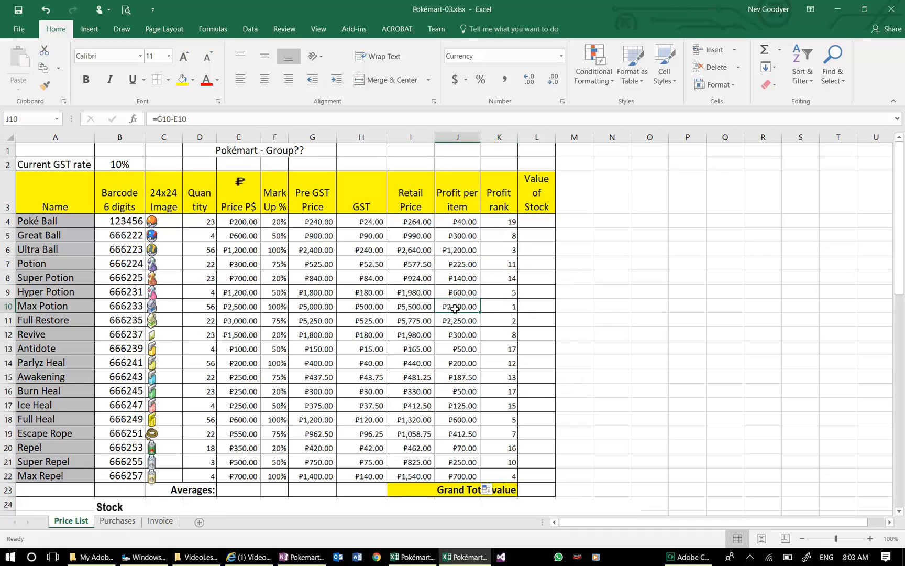
pyautogui.moveTo(499, 314)
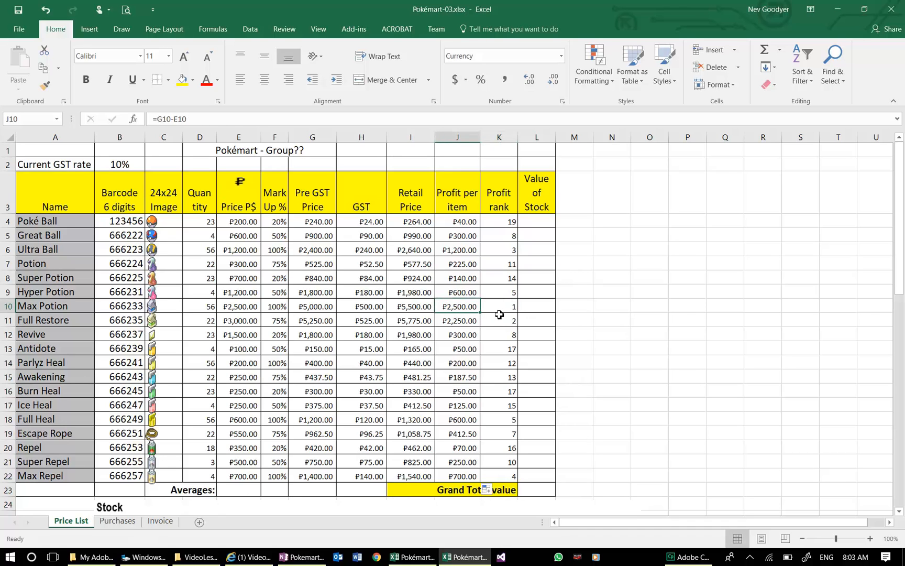